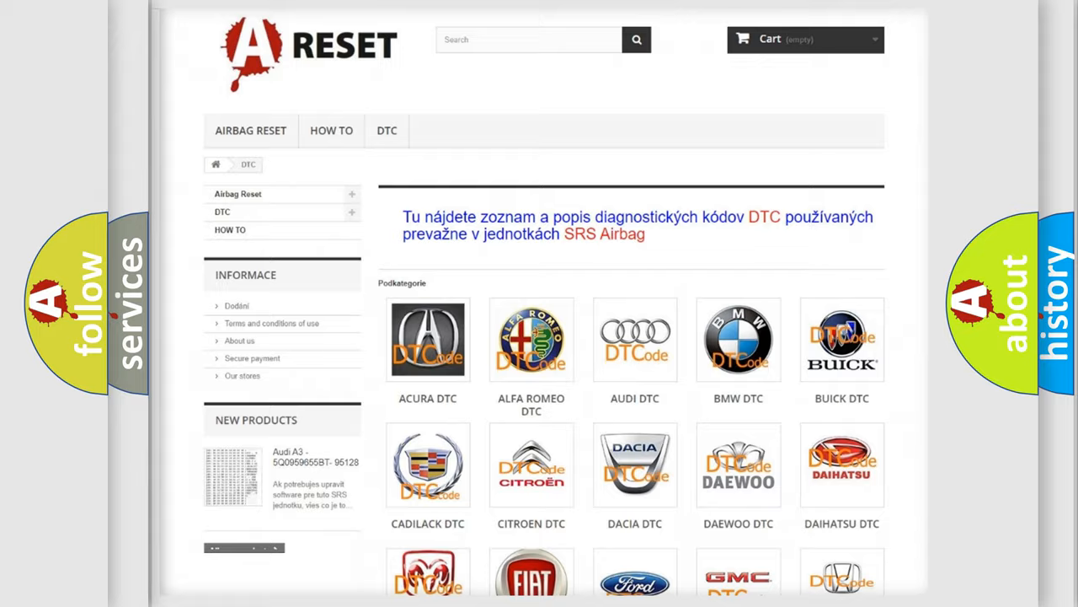
pyautogui.scroll(-3)
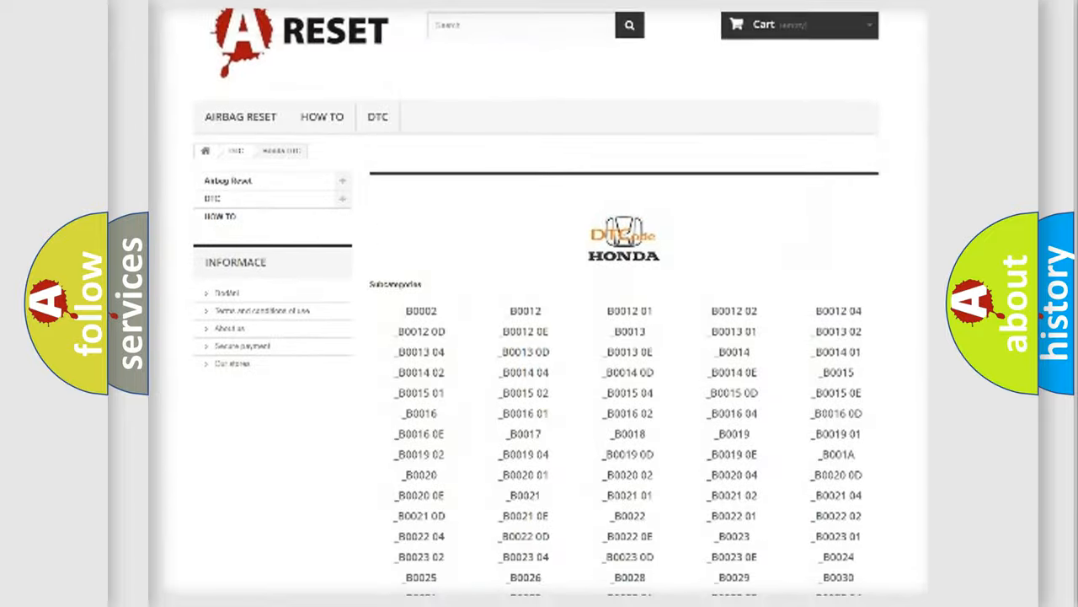
pyautogui.scroll(-3)
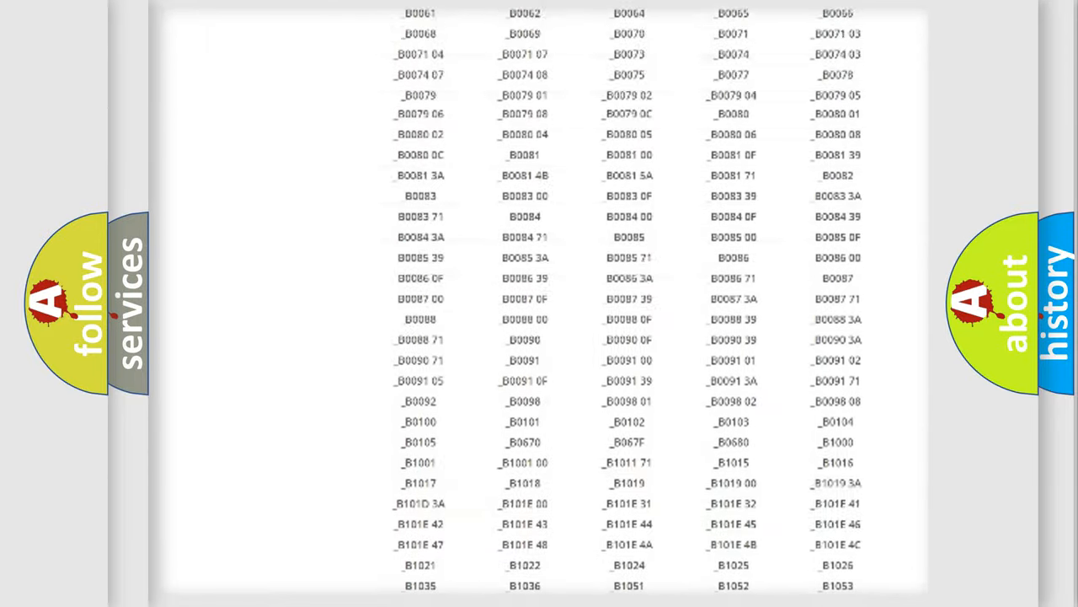
pyautogui.scroll(3)
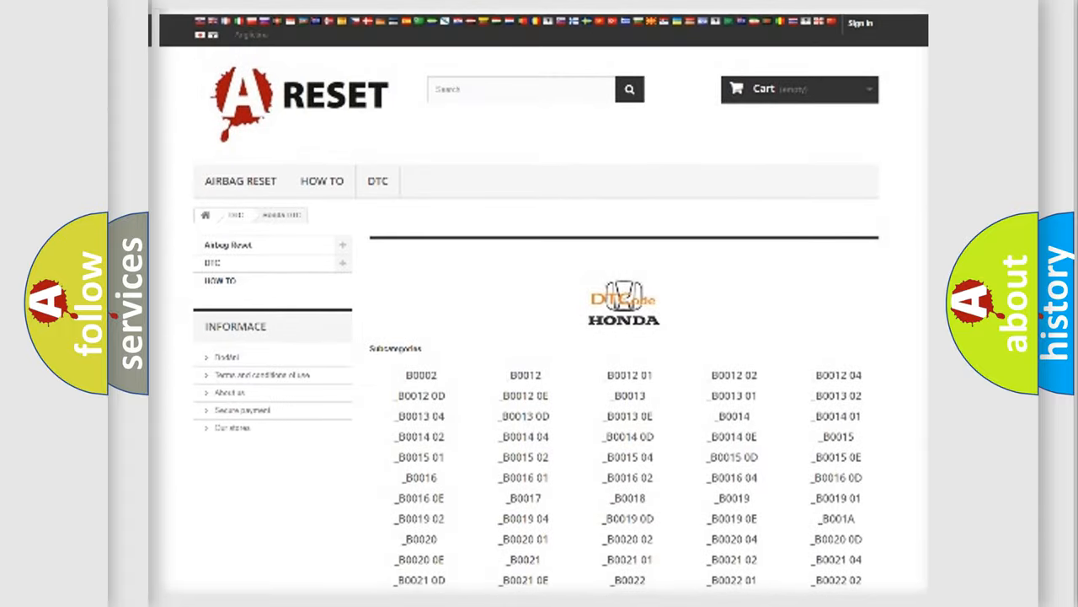